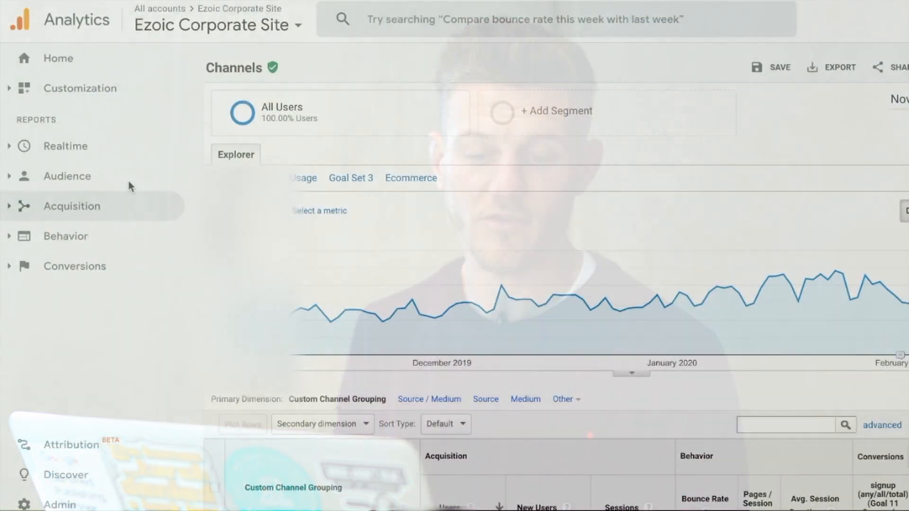
Expand Acquisition and scroll through the channel report's traffic sources like bing and google.
click(72, 206)
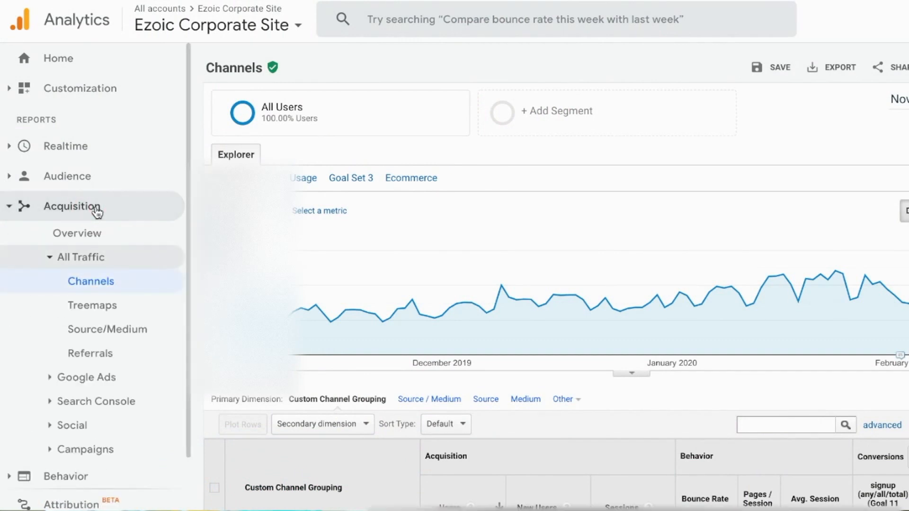
scroll(down, 3)
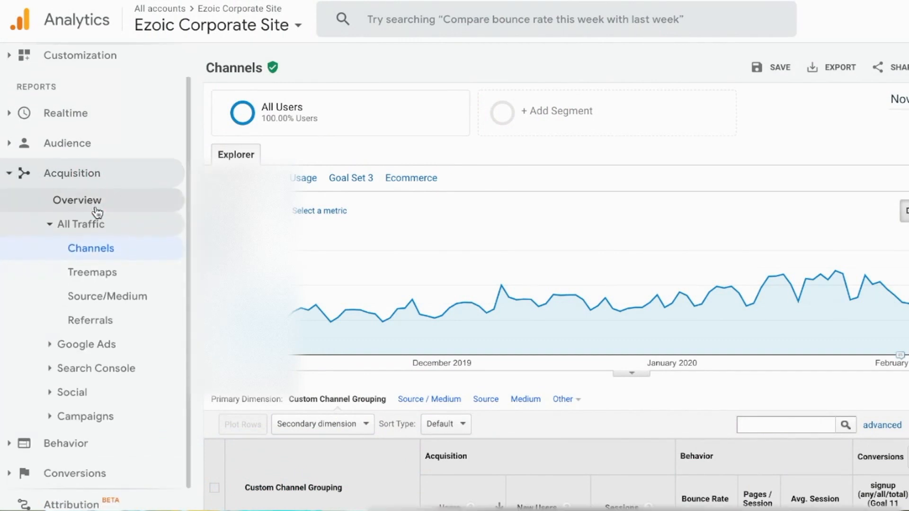
mouse_move(91, 248)
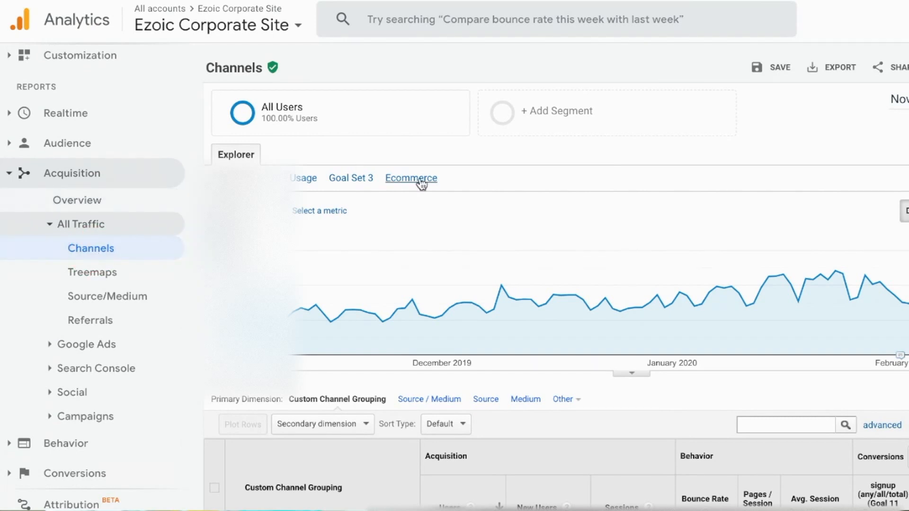
scroll(down, 3)
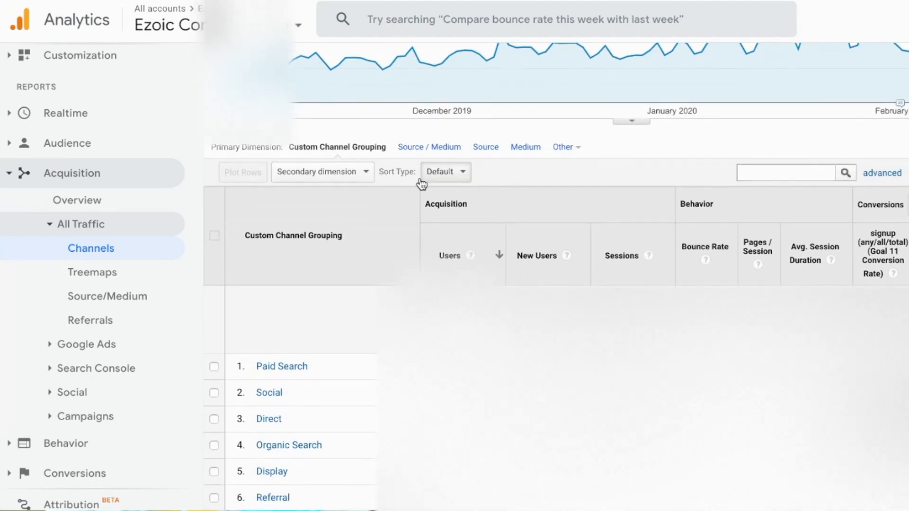
scroll(down, 3)
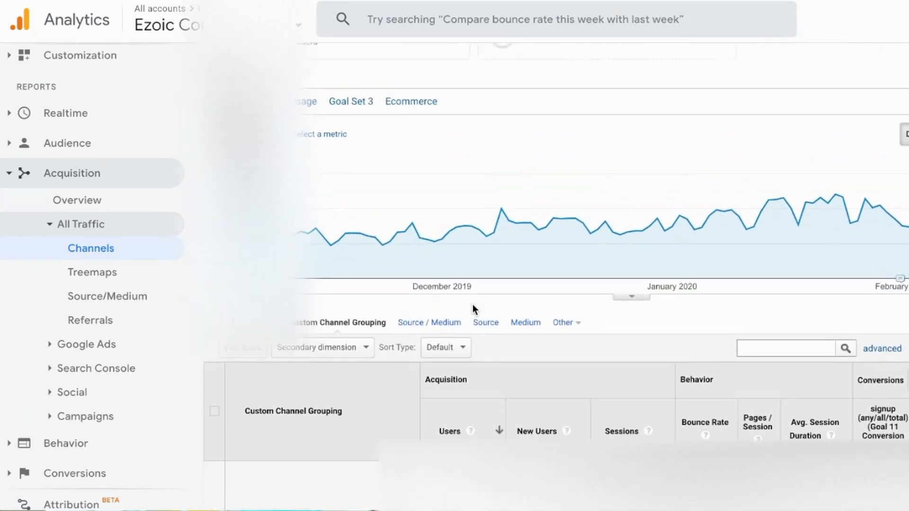
scroll(down, 3)
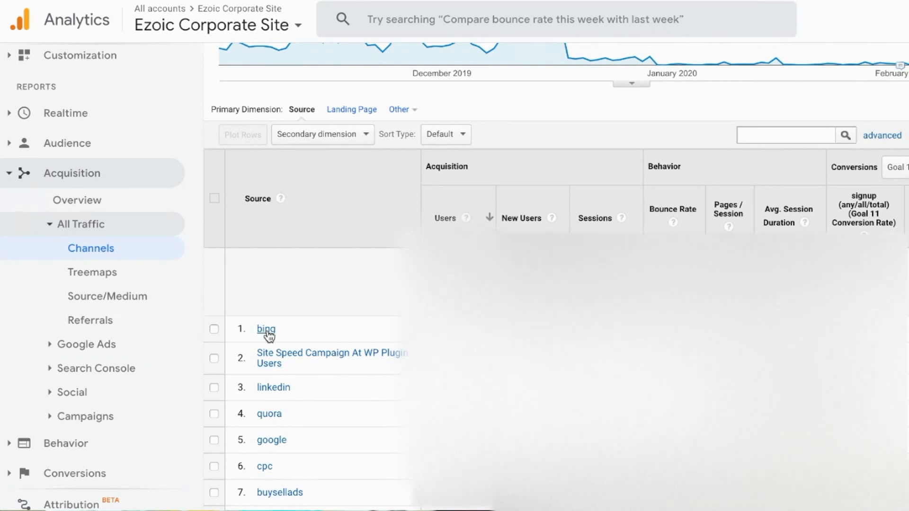
mouse_move(282, 450)
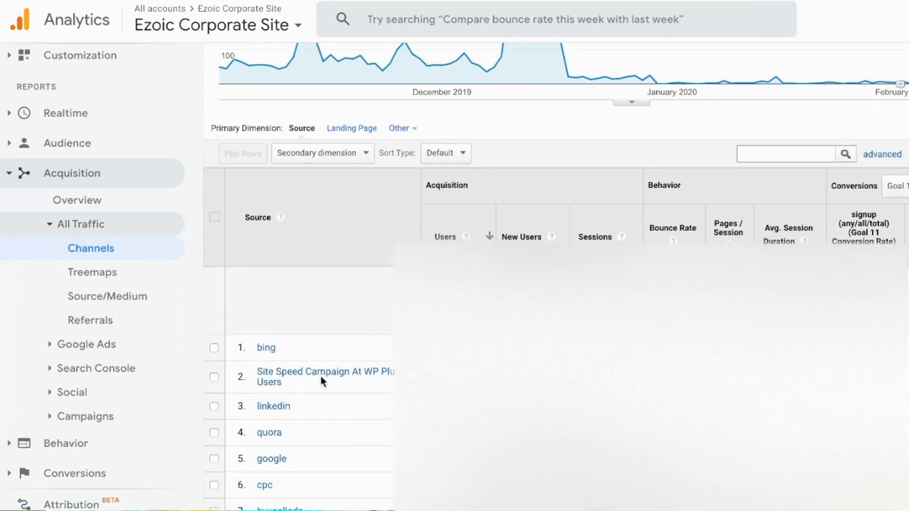
Add Medium as a secondary dimension and highlight bing's o and linkedin's paid mediums.
click(318, 153)
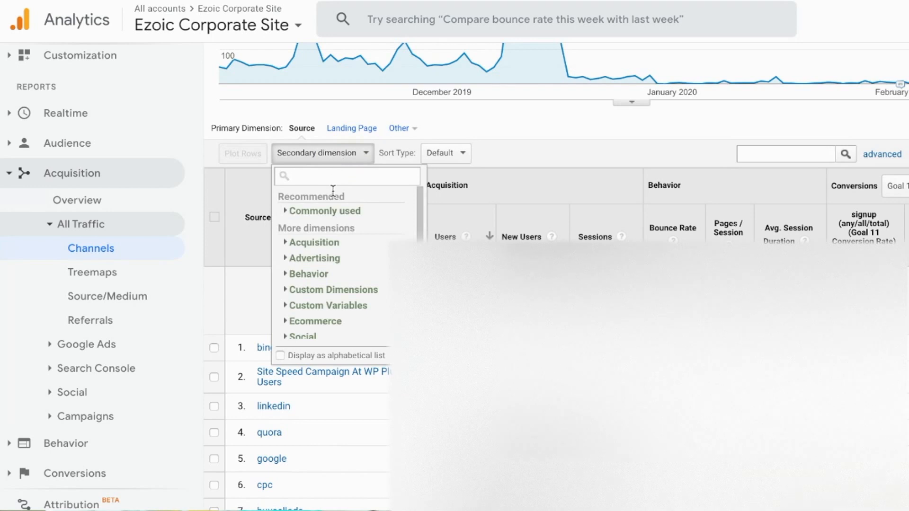
click(325, 210)
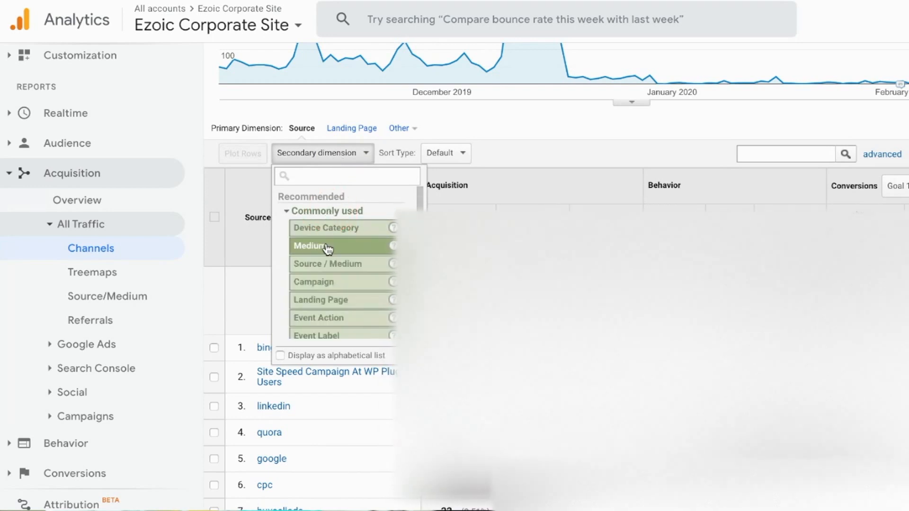
click(316, 246)
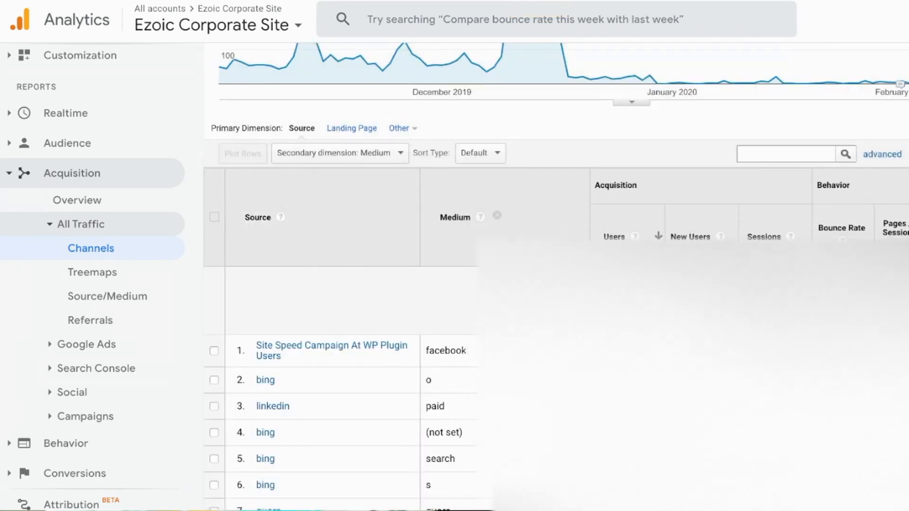
scroll(down, 3)
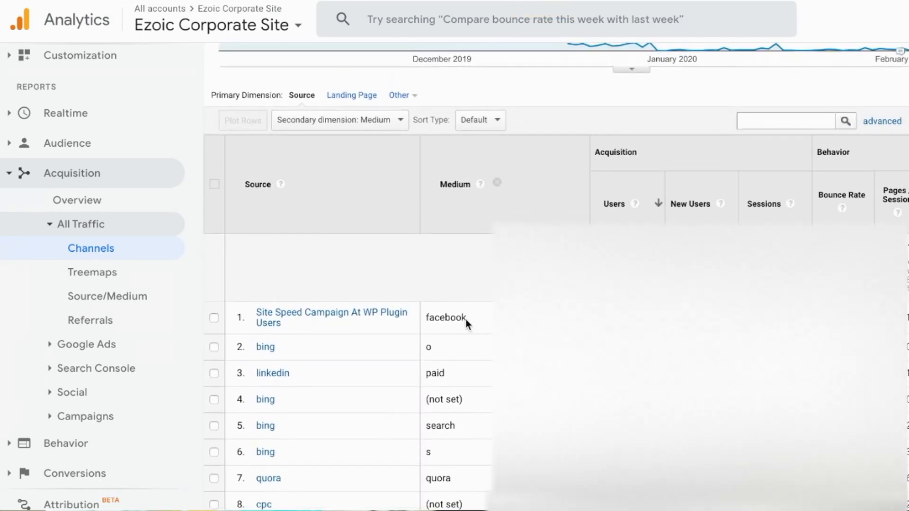
mouse_move(469, 329)
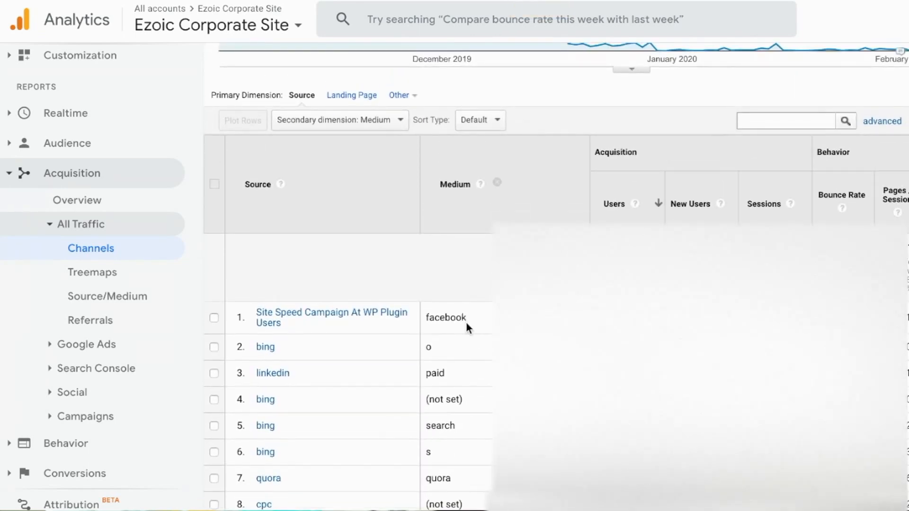
mouse_move(443, 336)
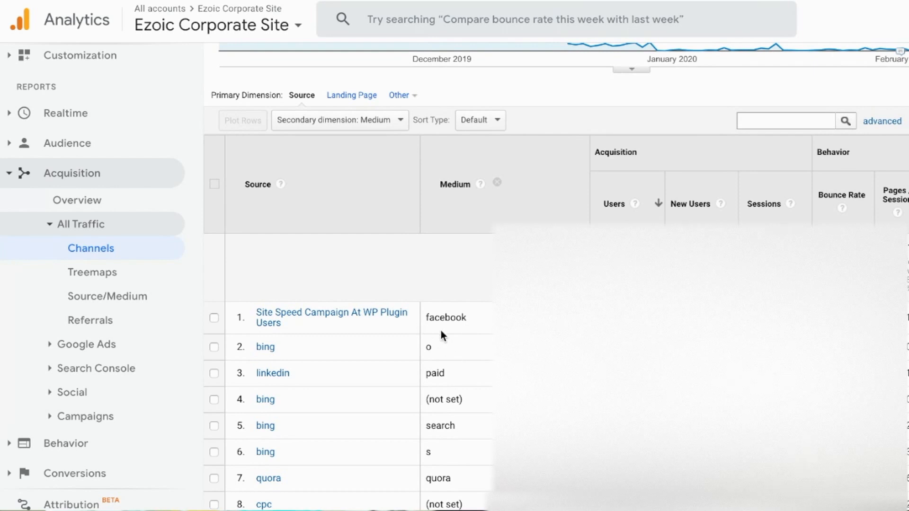
mouse_move(435, 331)
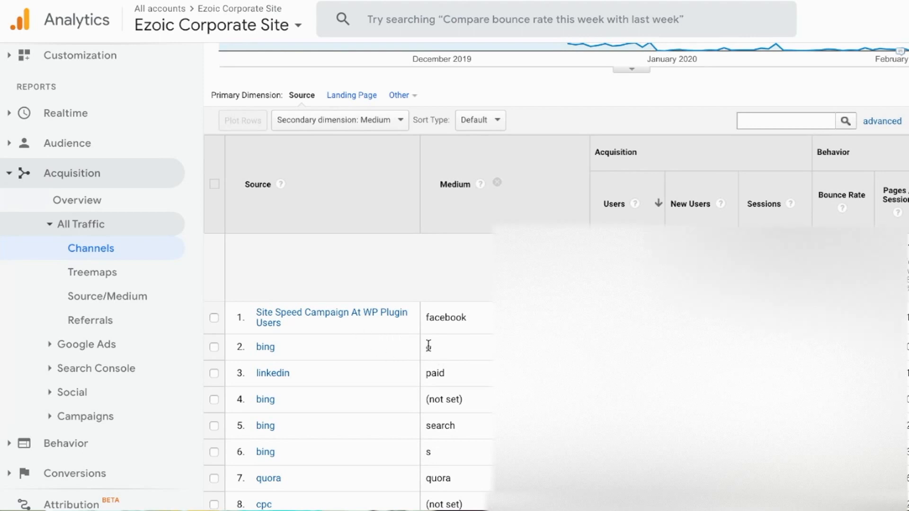
click(431, 348)
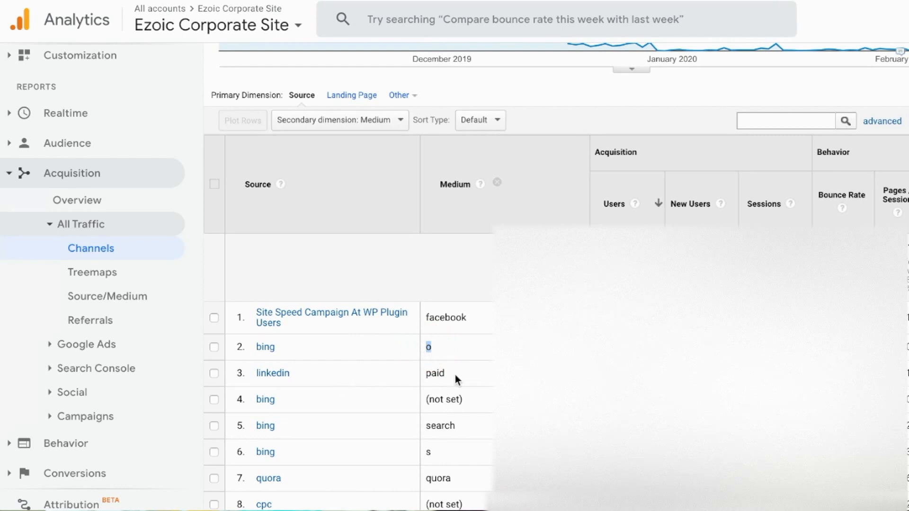
double_click(434, 373)
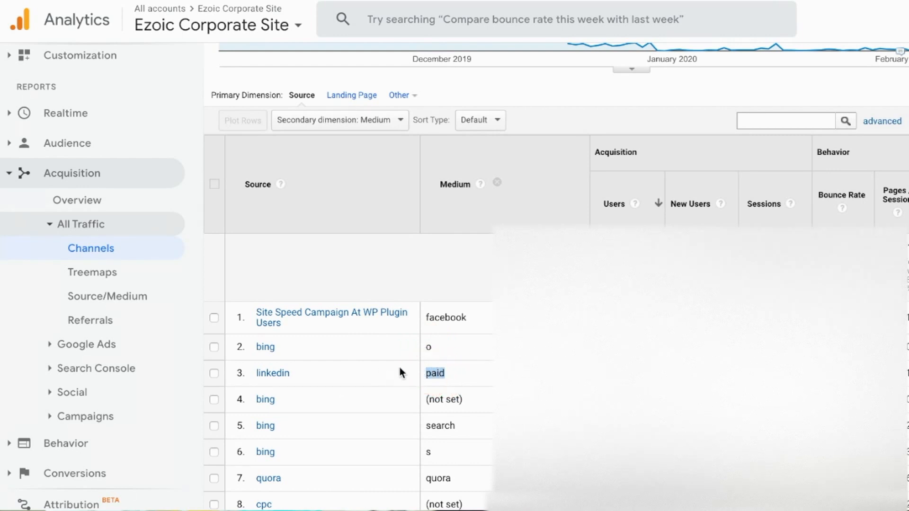
mouse_move(448, 399)
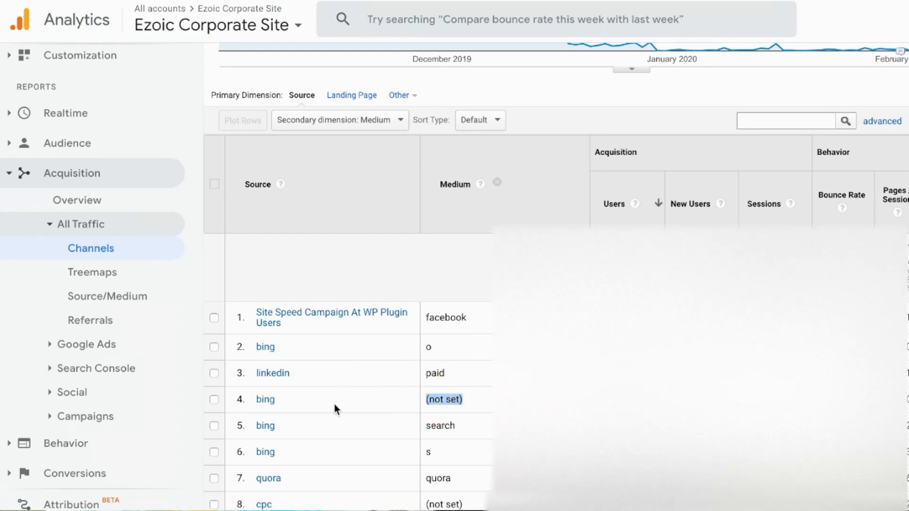
mouse_move(387, 450)
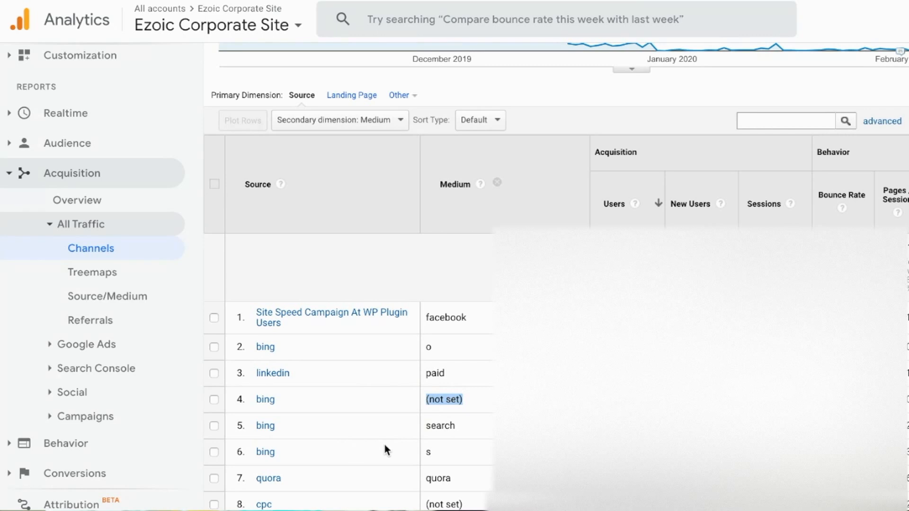
mouse_move(404, 348)
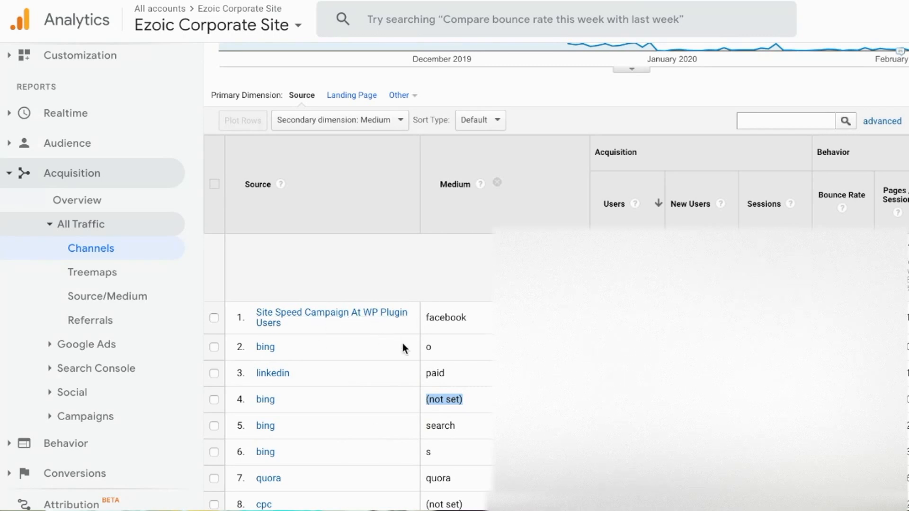
mouse_move(488, 339)
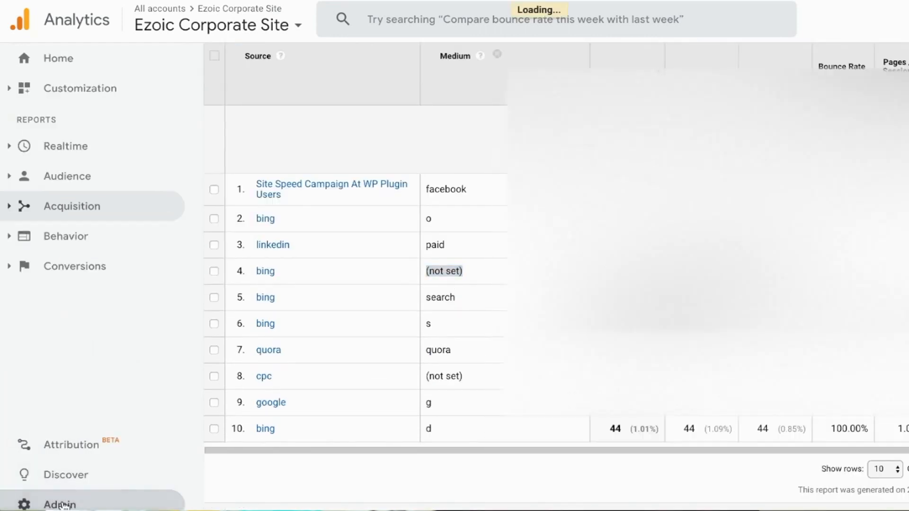
Open the Admin area from the bottom of the left navigation.
click(59, 504)
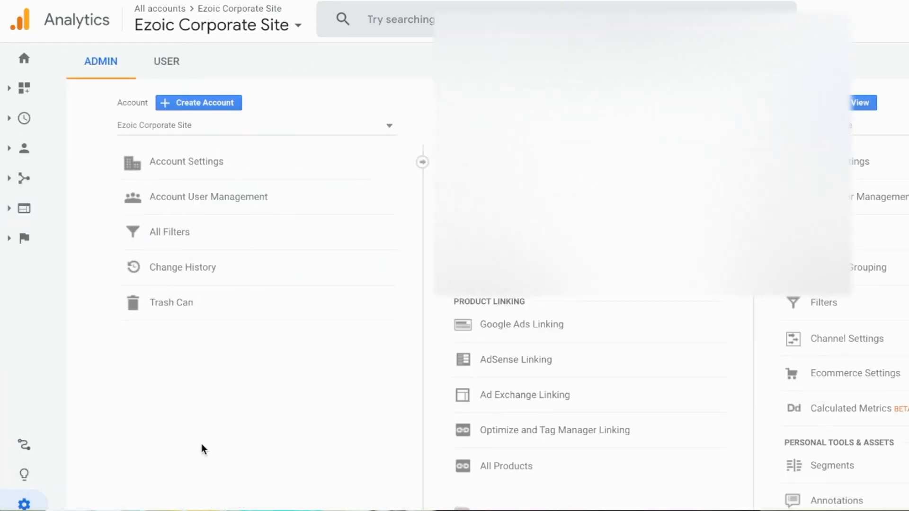
mouse_move(397, 419)
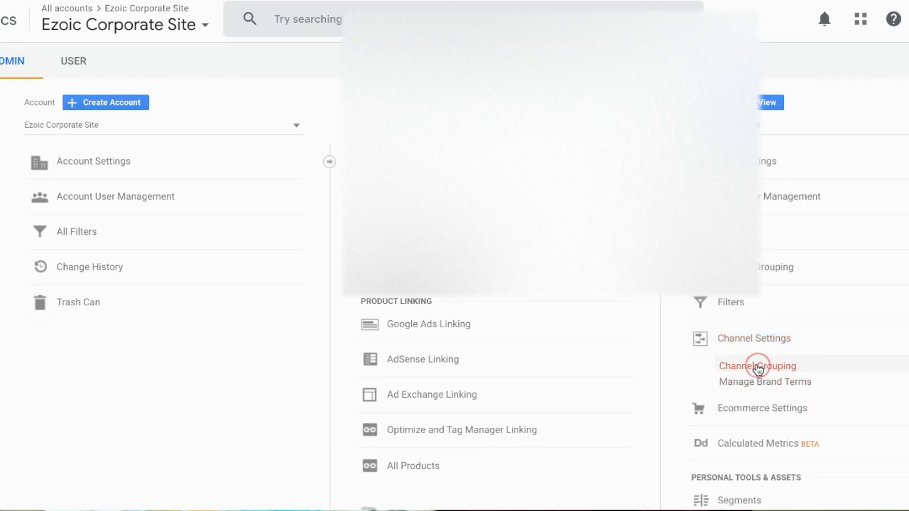
Open Channel Grouping, select Custom Channel Grouping and scroll through its channel definitions.
click(758, 366)
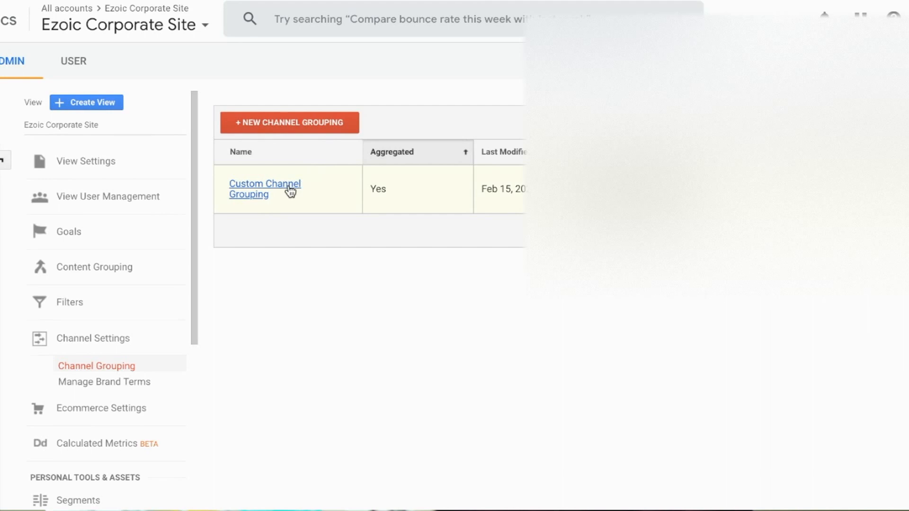
click(264, 189)
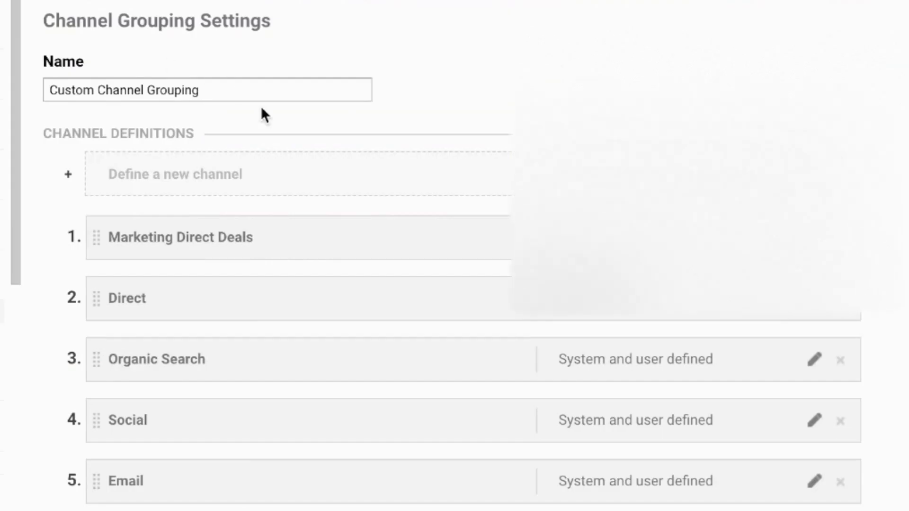
scroll(down, 3)
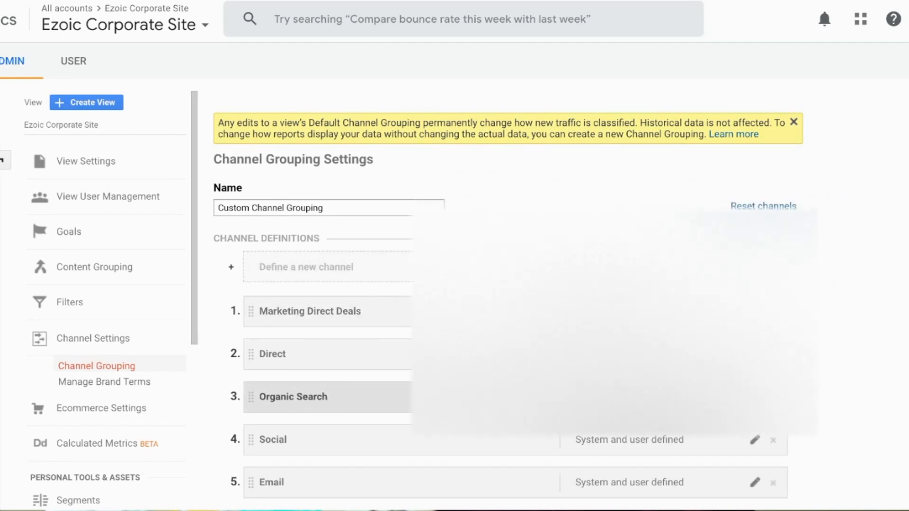
scroll(down, 3)
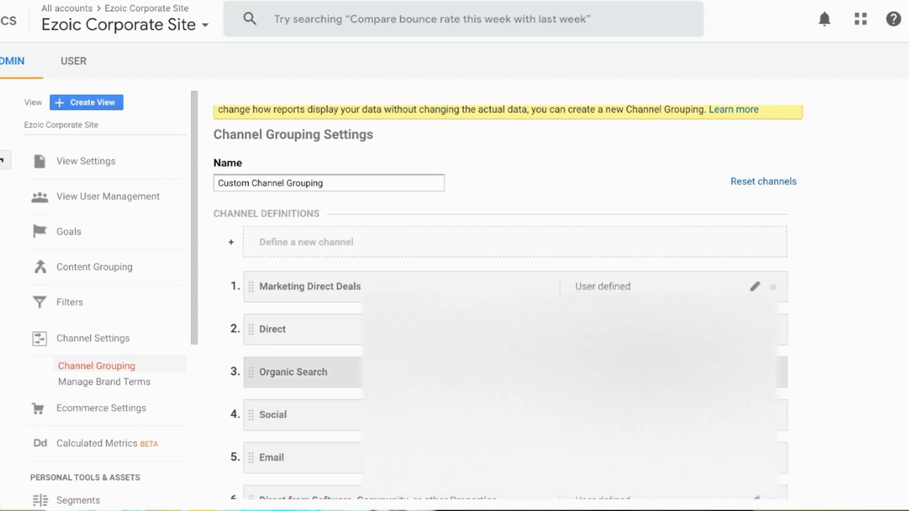
Expand the Organic Search channel's Define rules panel for editing.
click(294, 371)
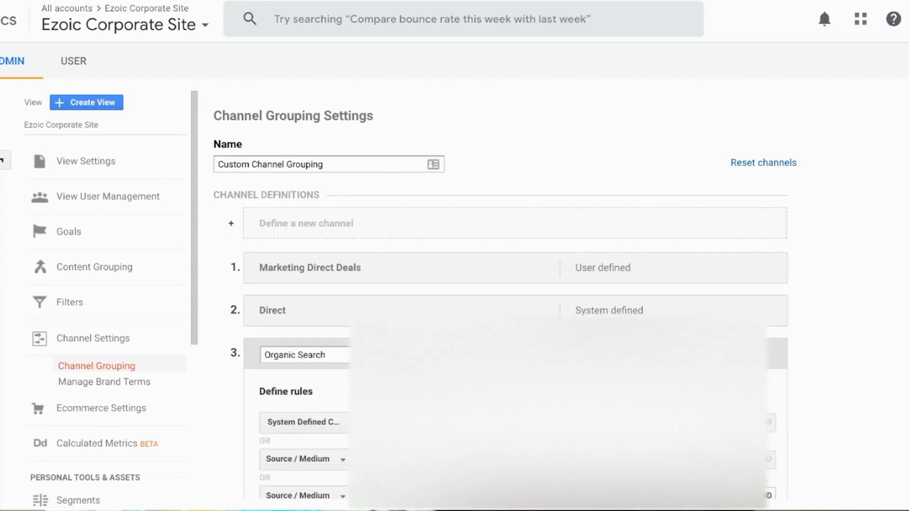
scroll(down, 3)
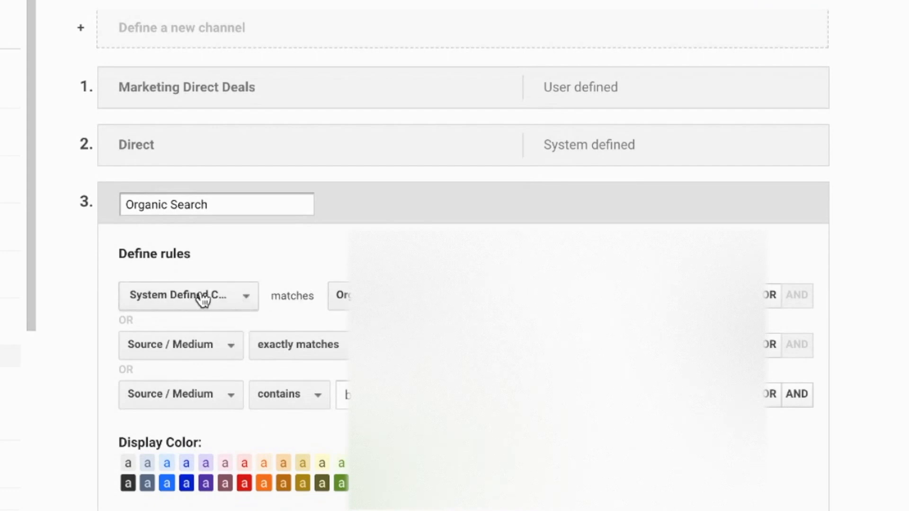
click(186, 296)
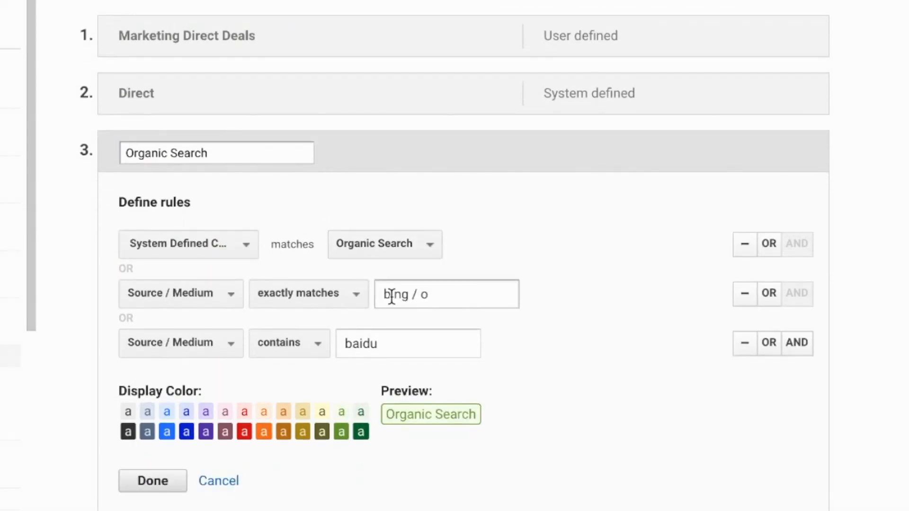
mouse_move(200, 309)
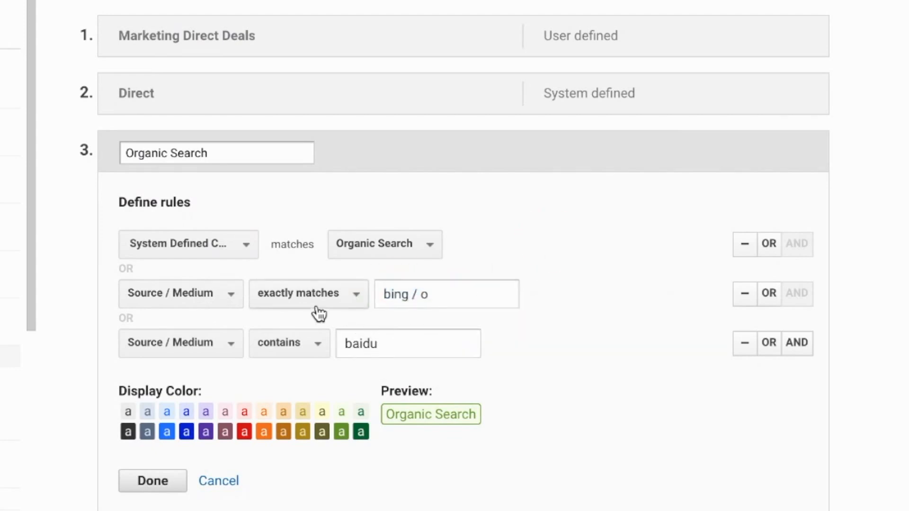
mouse_move(161, 300)
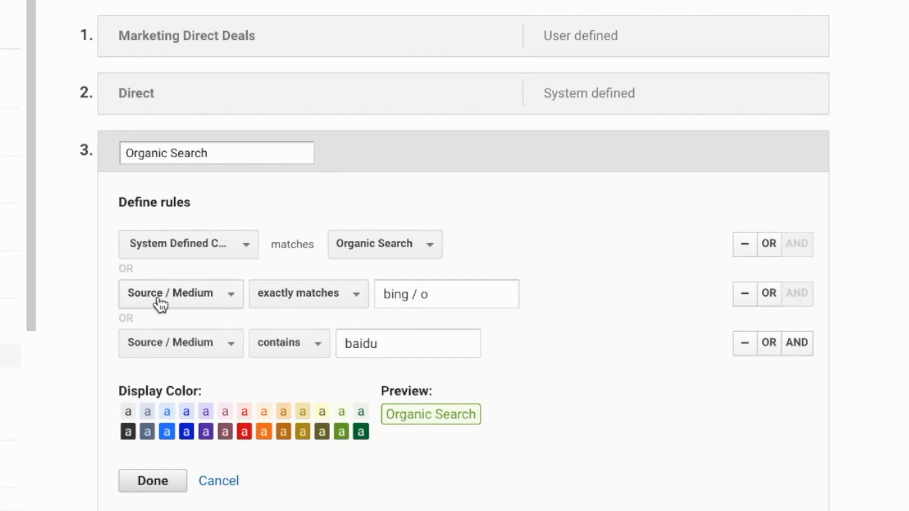
click(446, 293)
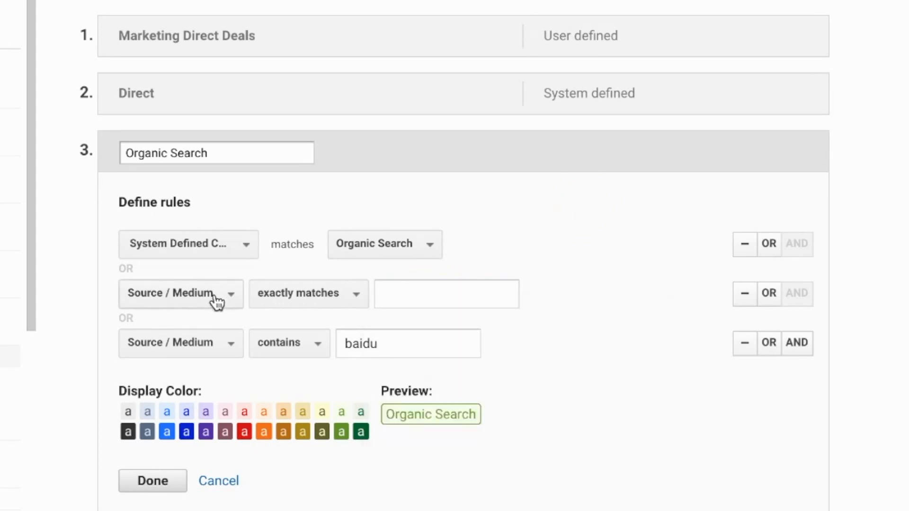
text(bing)
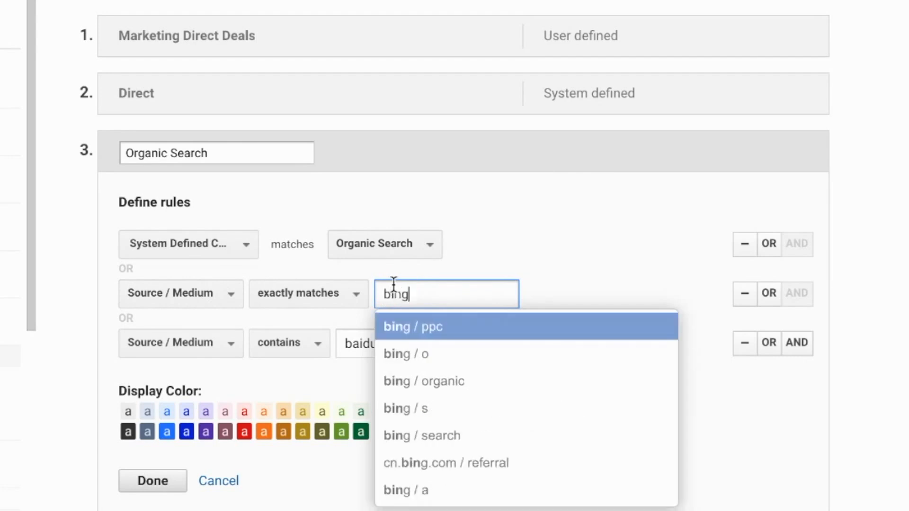
mouse_move(449, 382)
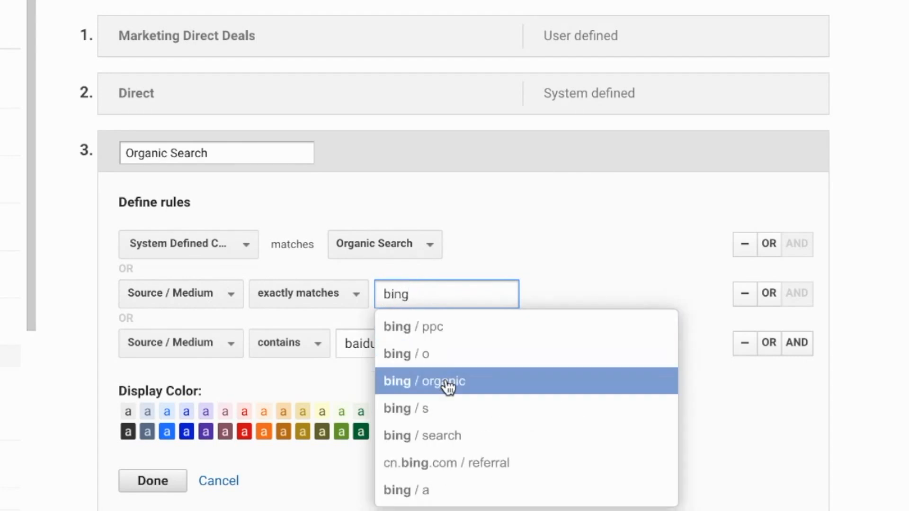
mouse_move(453, 372)
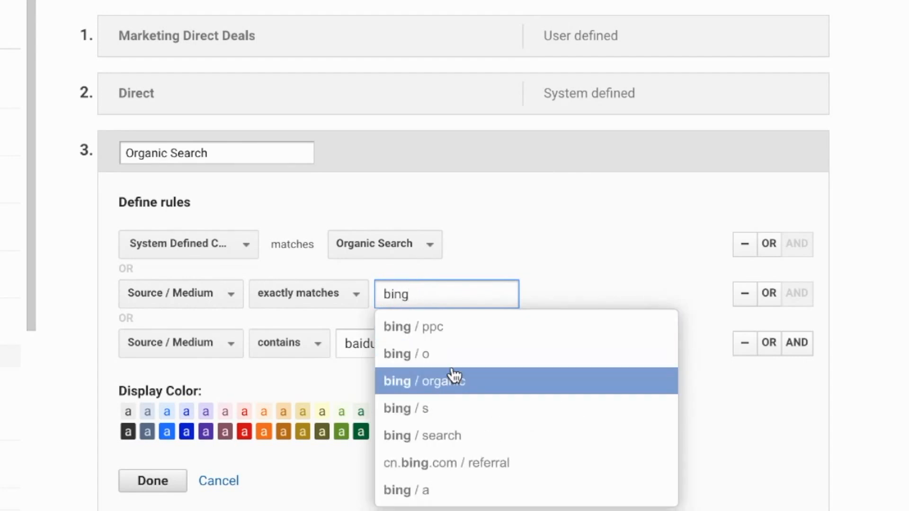
mouse_move(458, 354)
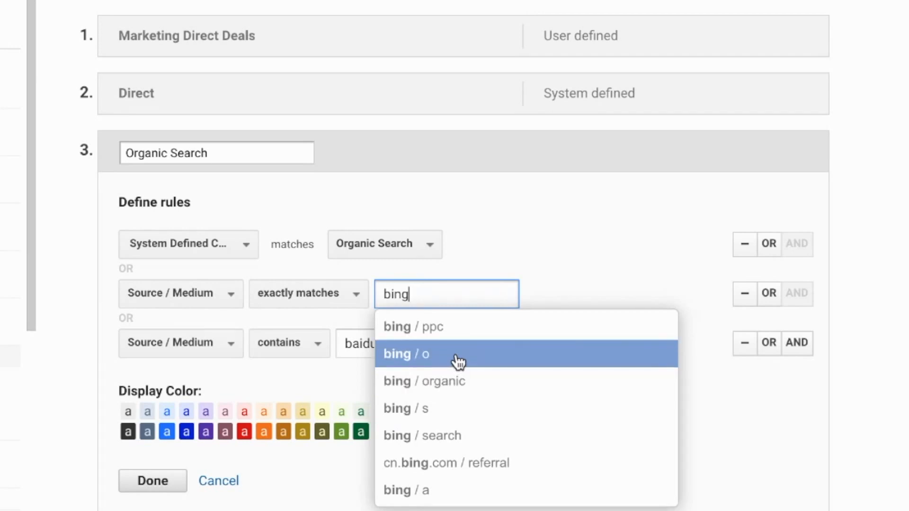
click(405, 354)
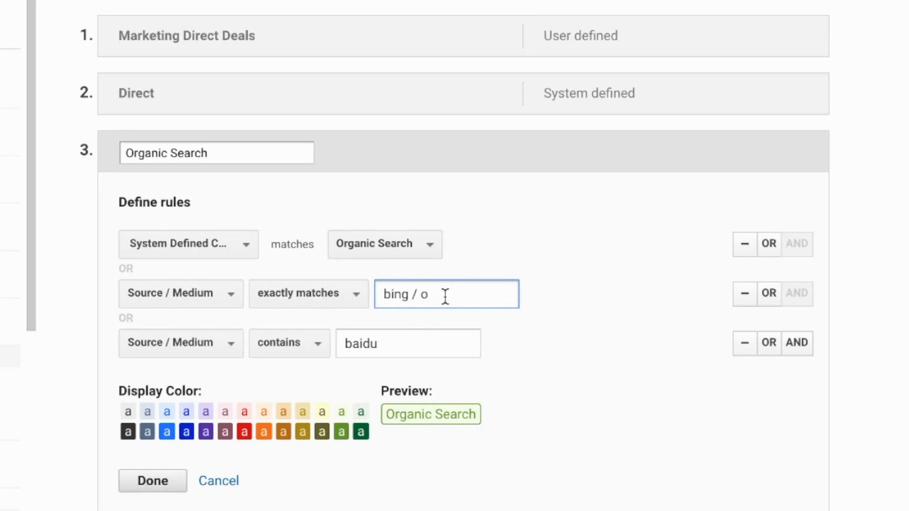
click(446, 294)
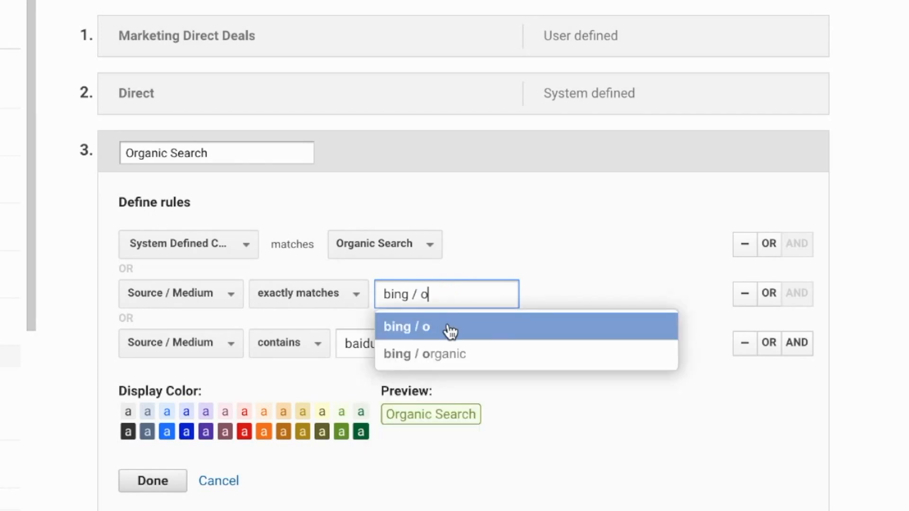
mouse_move(424, 354)
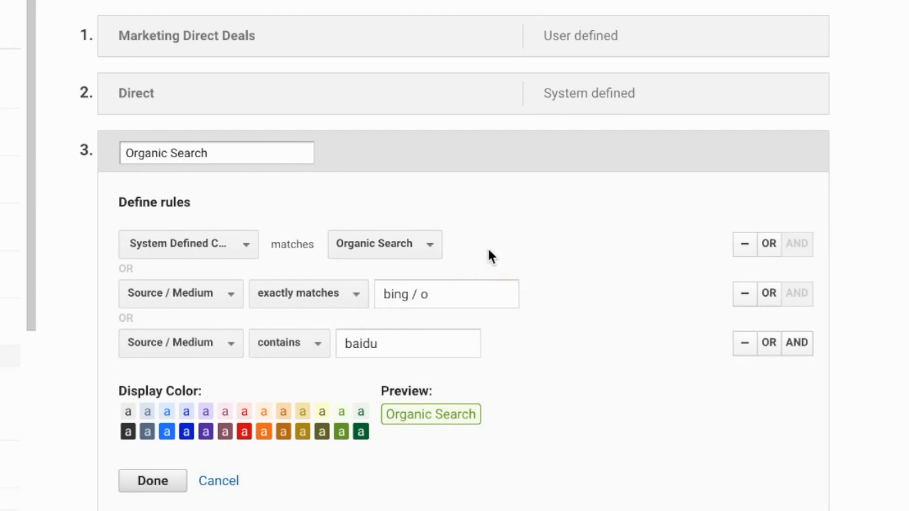
Change the bing / o rule to 'contains', then add and remove an empty OR rule.
click(308, 294)
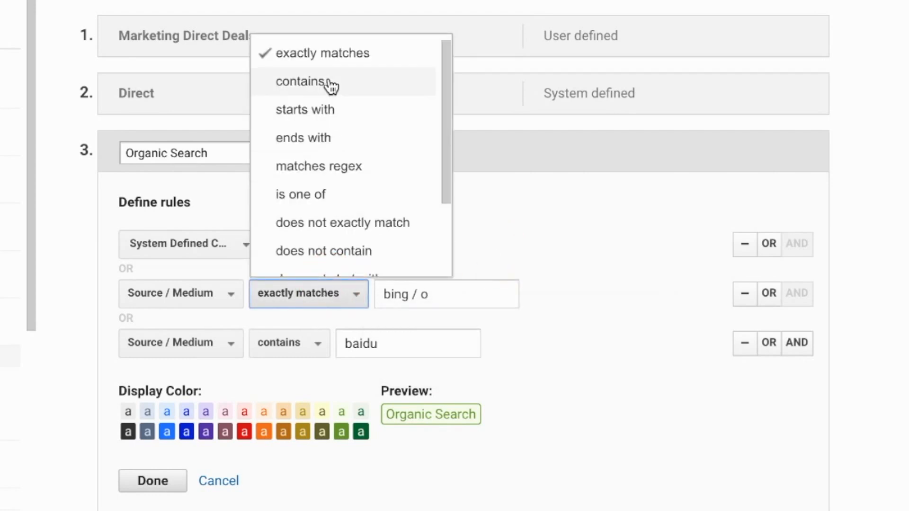
click(299, 81)
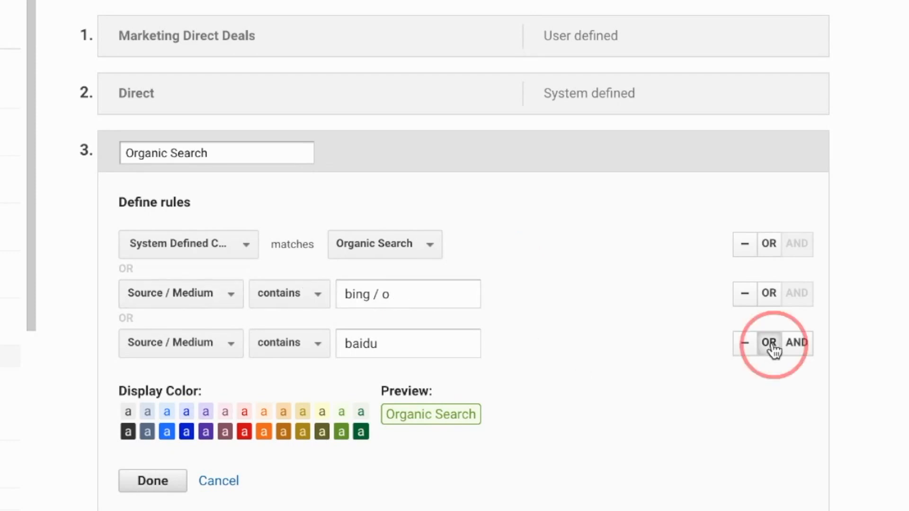
click(797, 342)
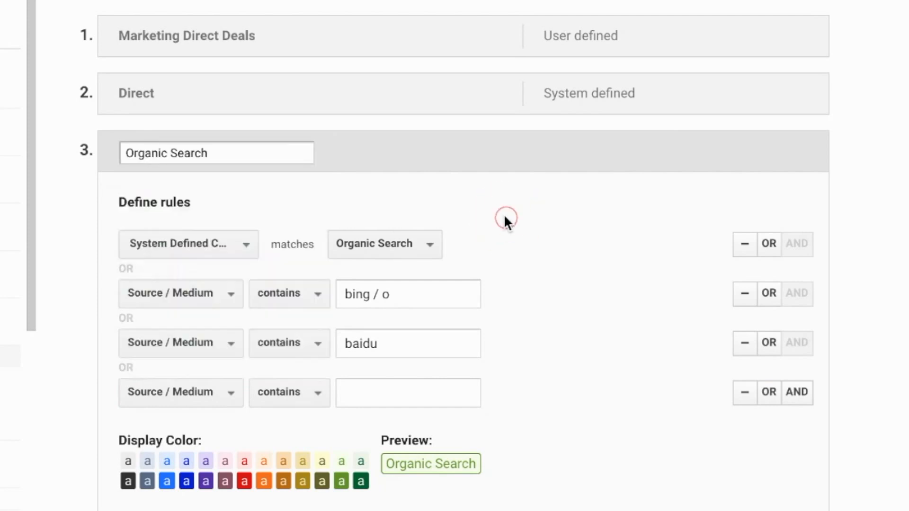
mouse_move(180, 294)
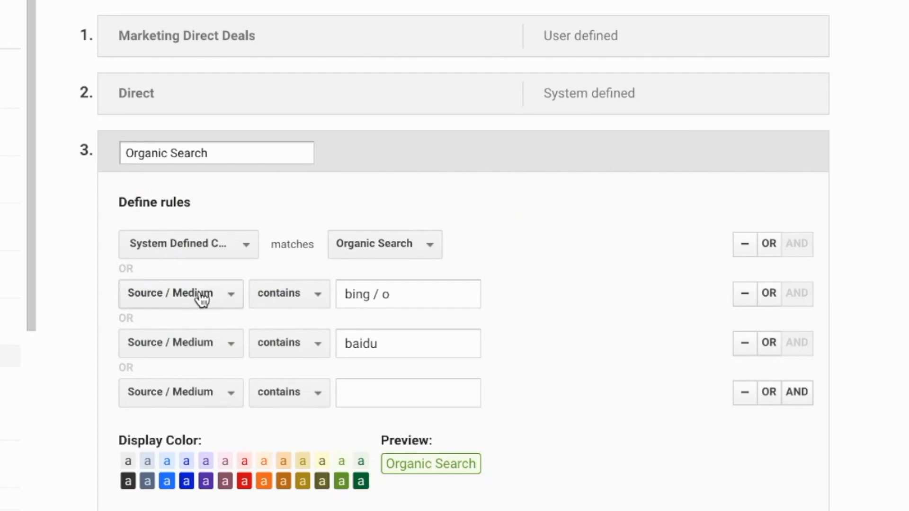
mouse_move(229, 278)
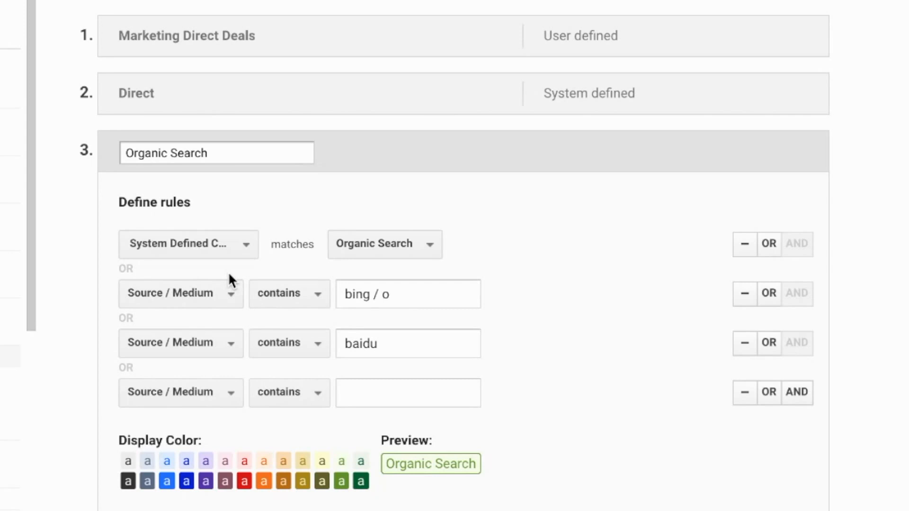
scroll(down, 3)
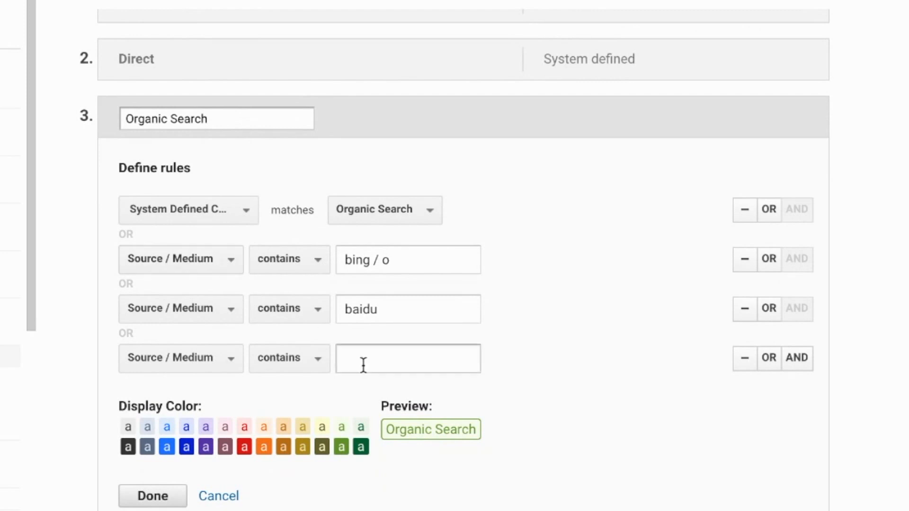
click(289, 358)
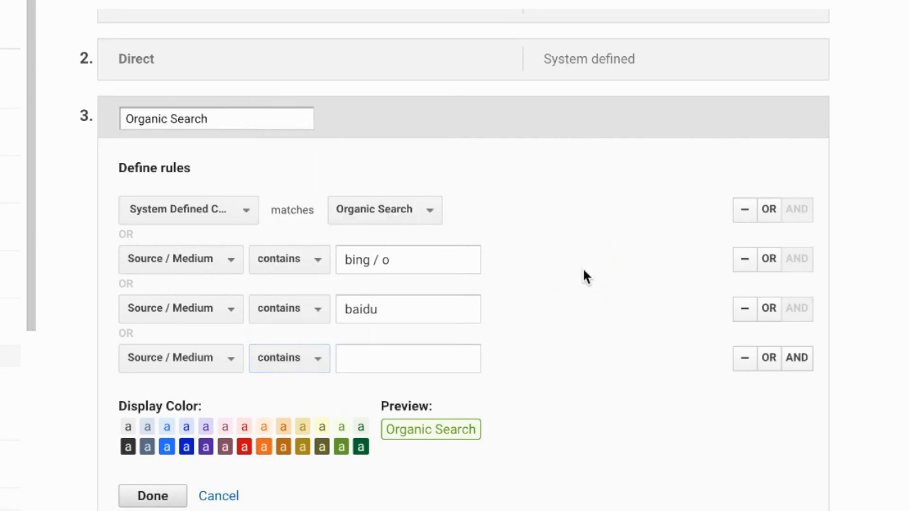
click(745, 358)
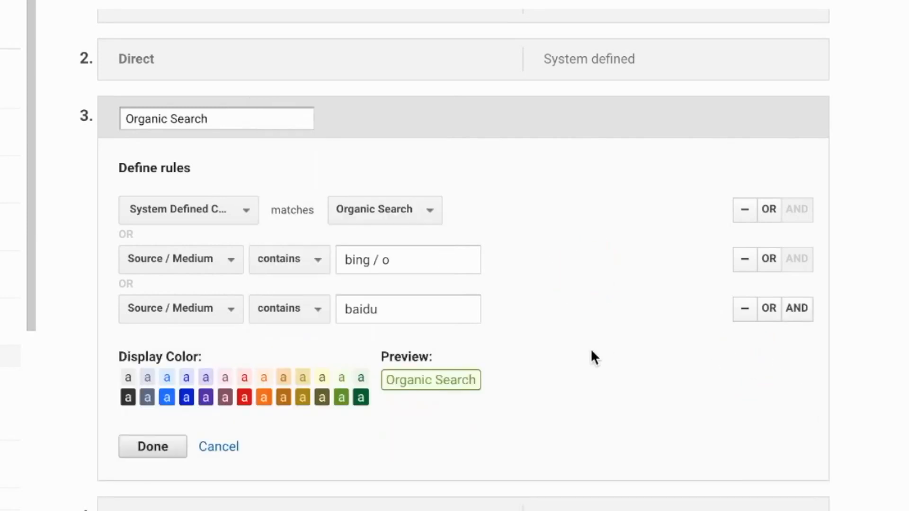
Finish the Organic Search rules with Done and save the Custom Channel Grouping.
click(152, 446)
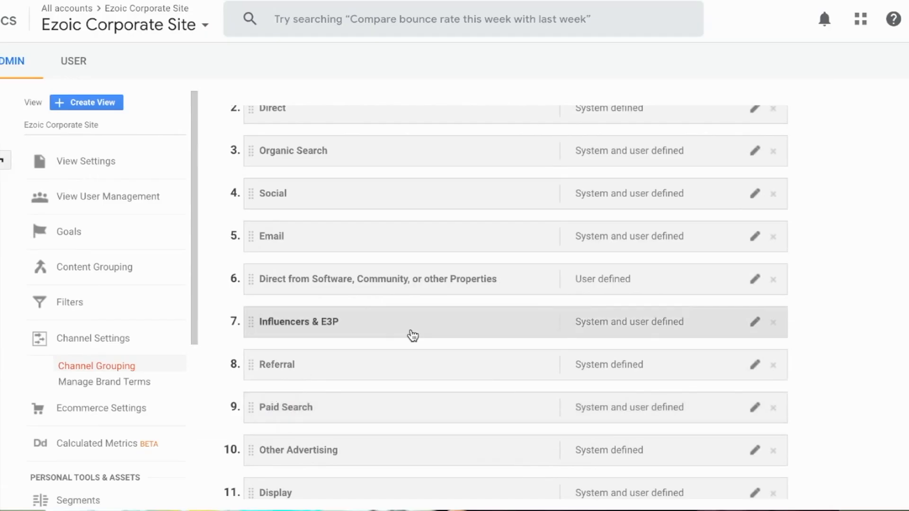
scroll(down, 3)
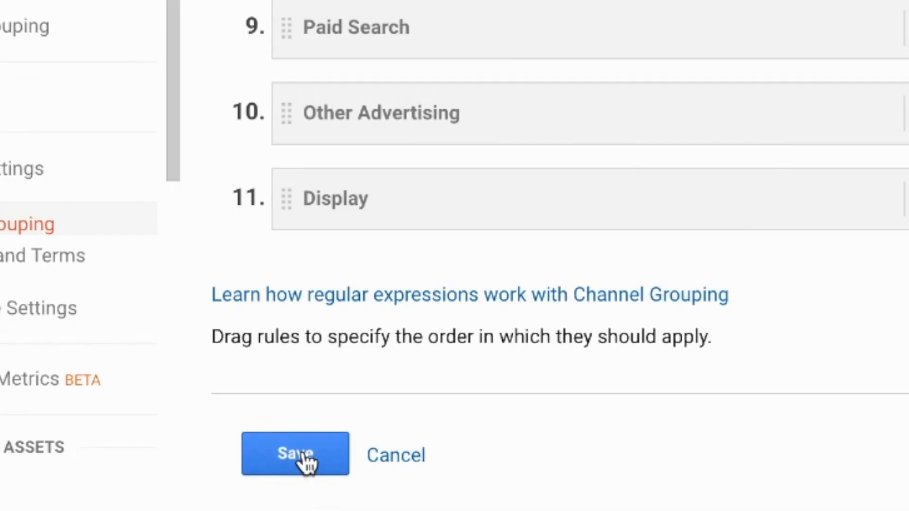
click(295, 454)
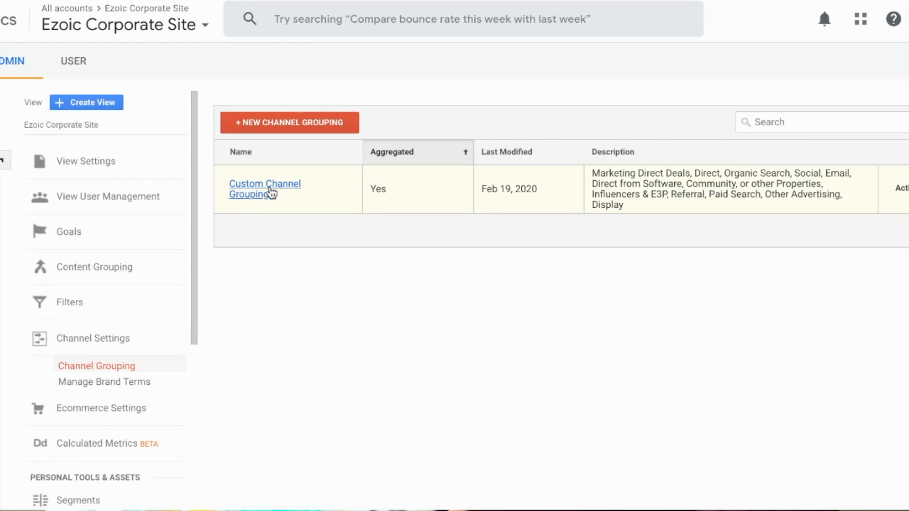
mouse_move(282, 212)
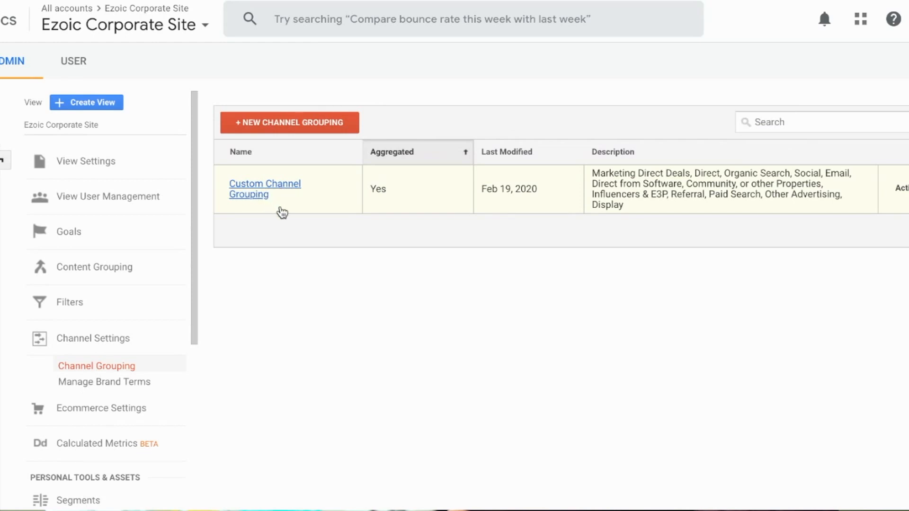